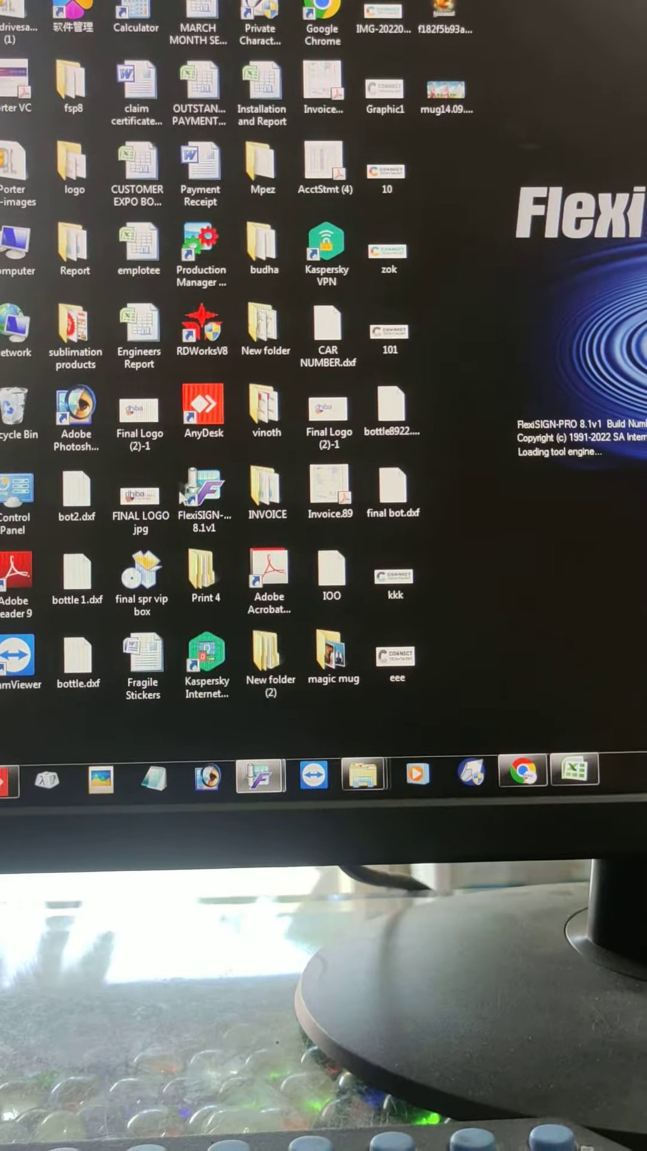
# - Launch FlexiSIGN-PRO 8.1v1 from its desktop shortcut and wait for the Tip of the Day
pyautogui.click(208, 496)
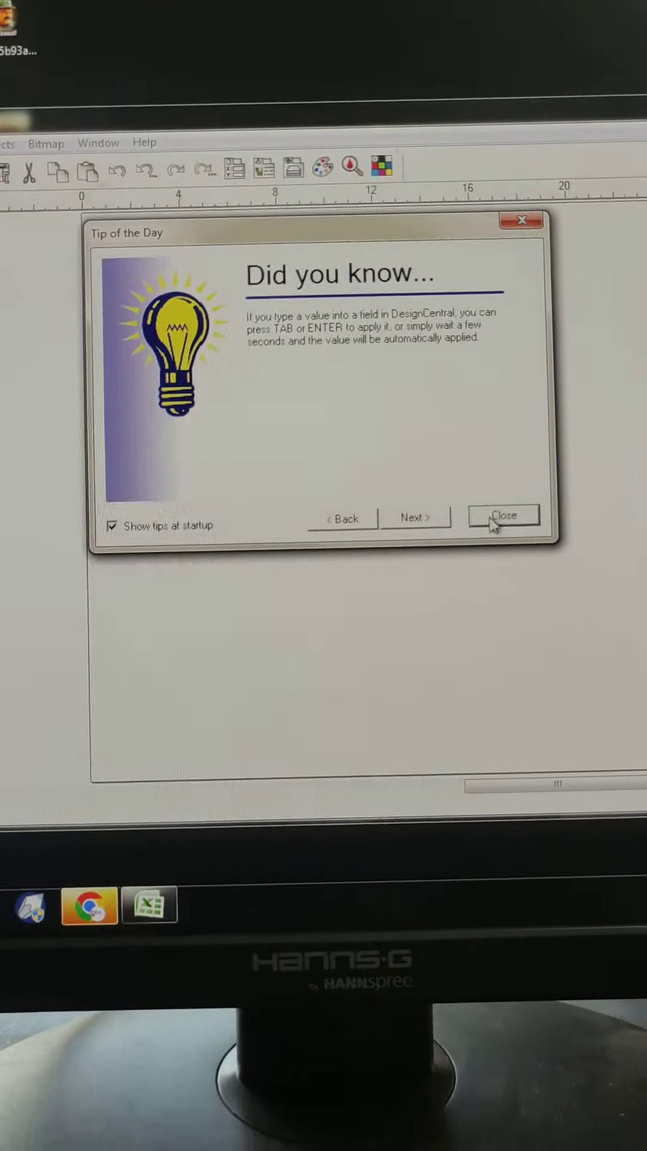
# - Dismiss the tip and choose the SeikiTech SK-720ds vinyl cutter model for a new setup
pyautogui.click(504, 516)
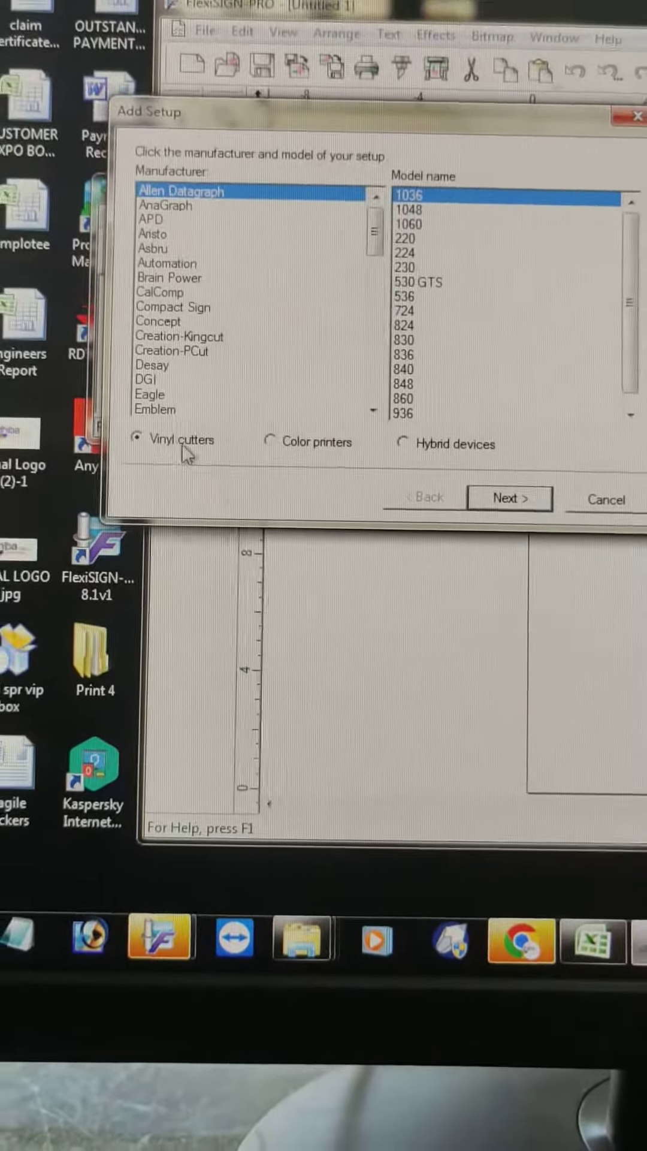
pyautogui.click(259, 428)
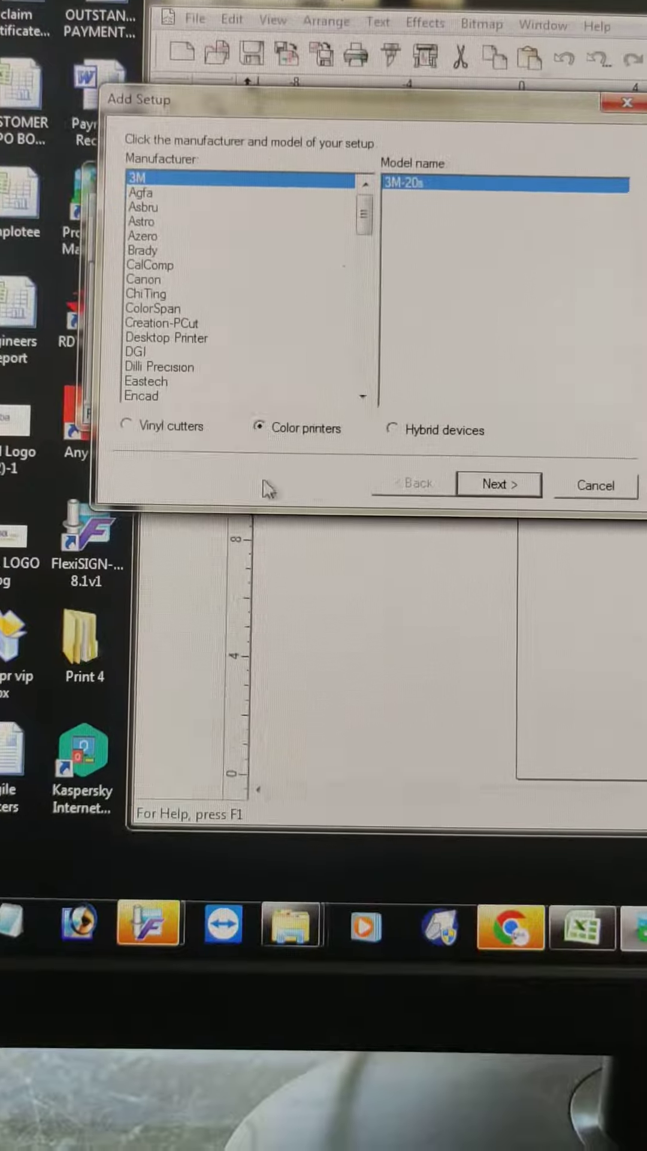
pyautogui.click(129, 431)
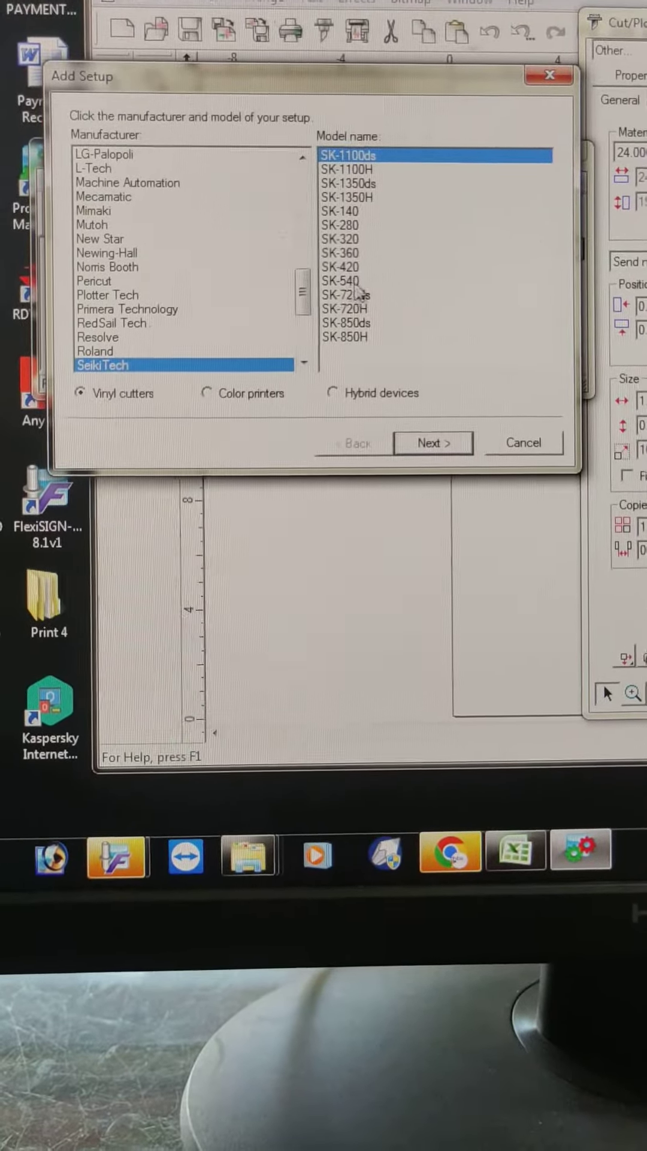
pyautogui.click(356, 301)
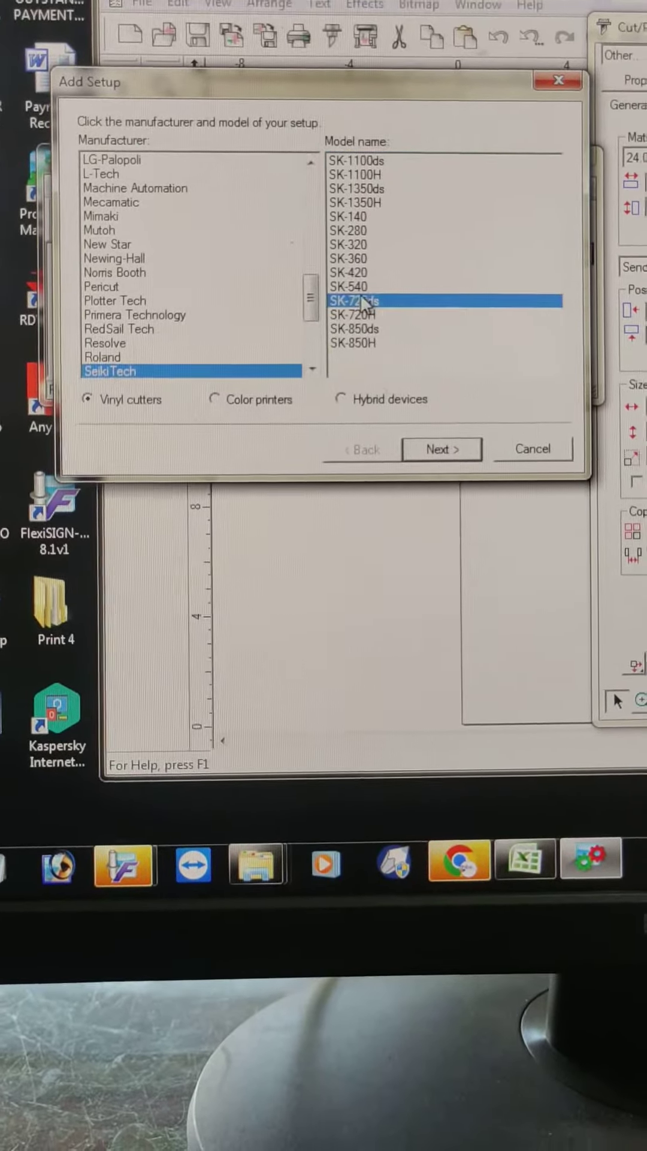
pyautogui.click(441, 448)
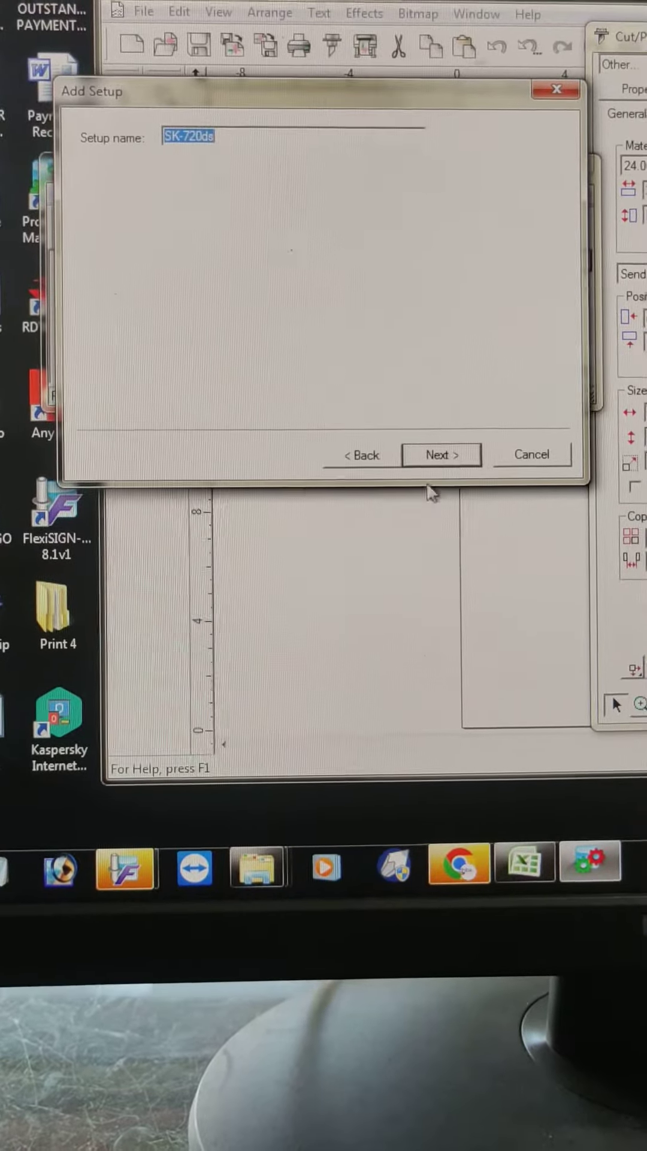
# - Accept the setup name SK-720ds and select COM4 as the cutter's port
pyautogui.click(441, 455)
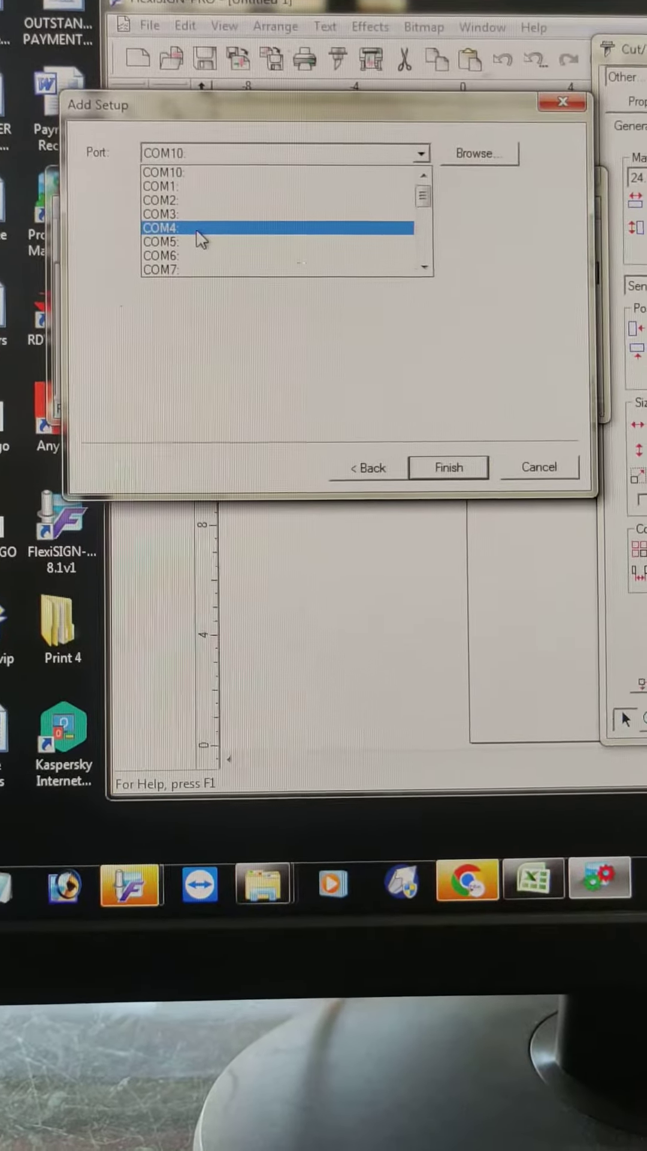
pyautogui.click(164, 170)
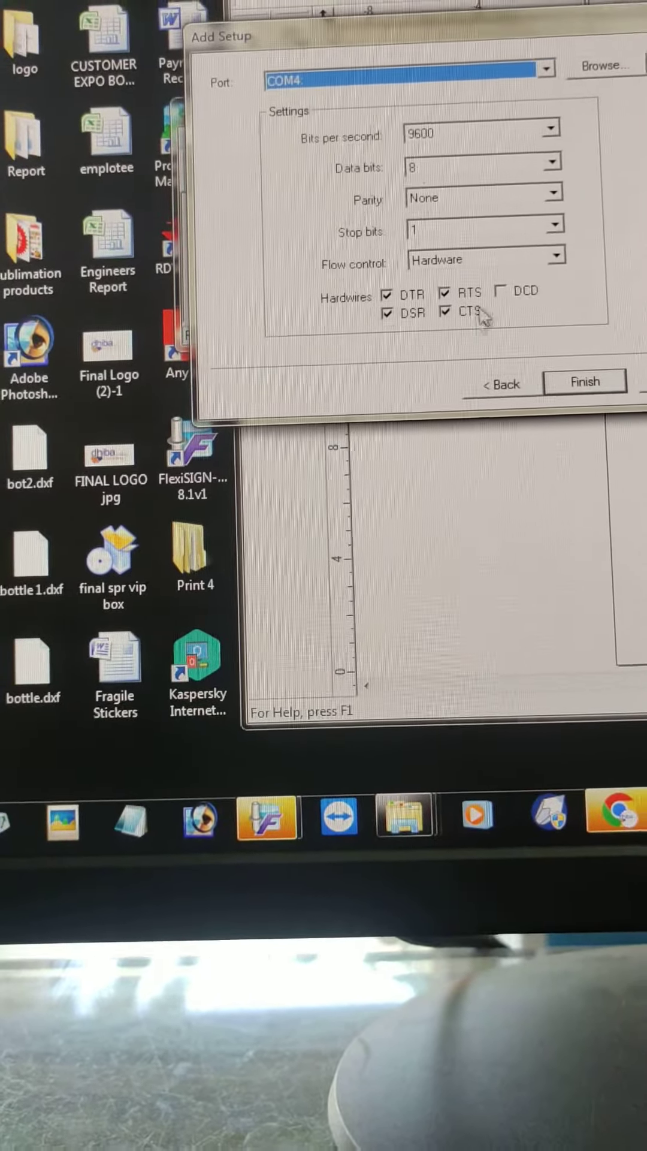
# - Change COM4 flow control from hardware to XOn/XOff and finish the SK-720ds setup
pyautogui.click(553, 259)
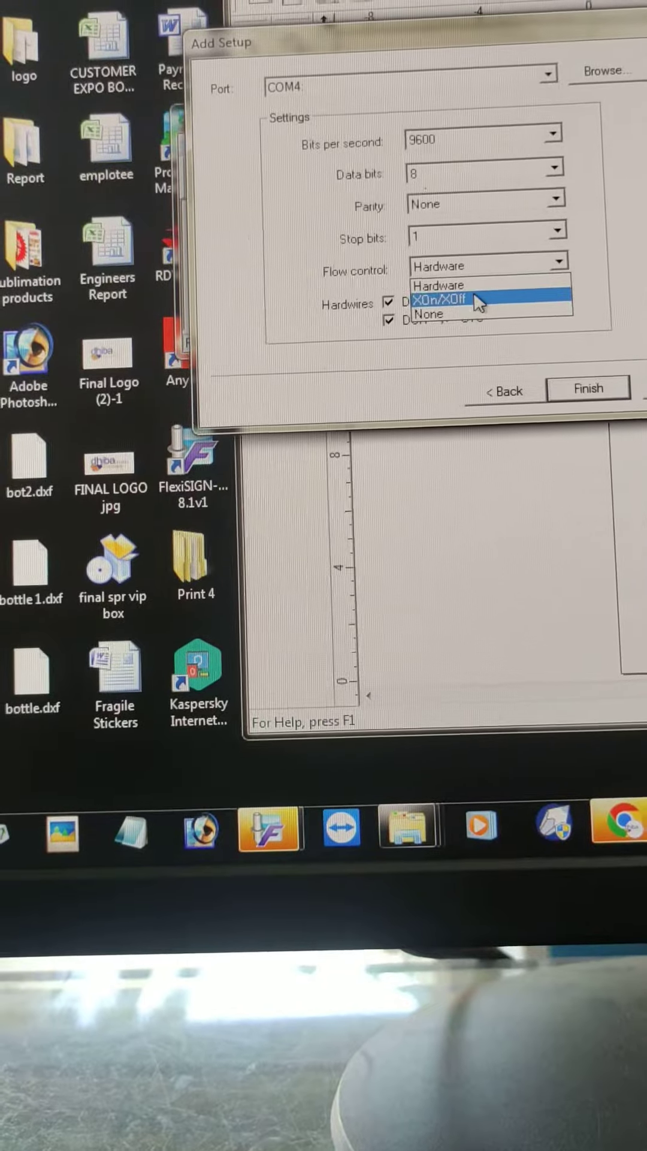
pyautogui.click(455, 298)
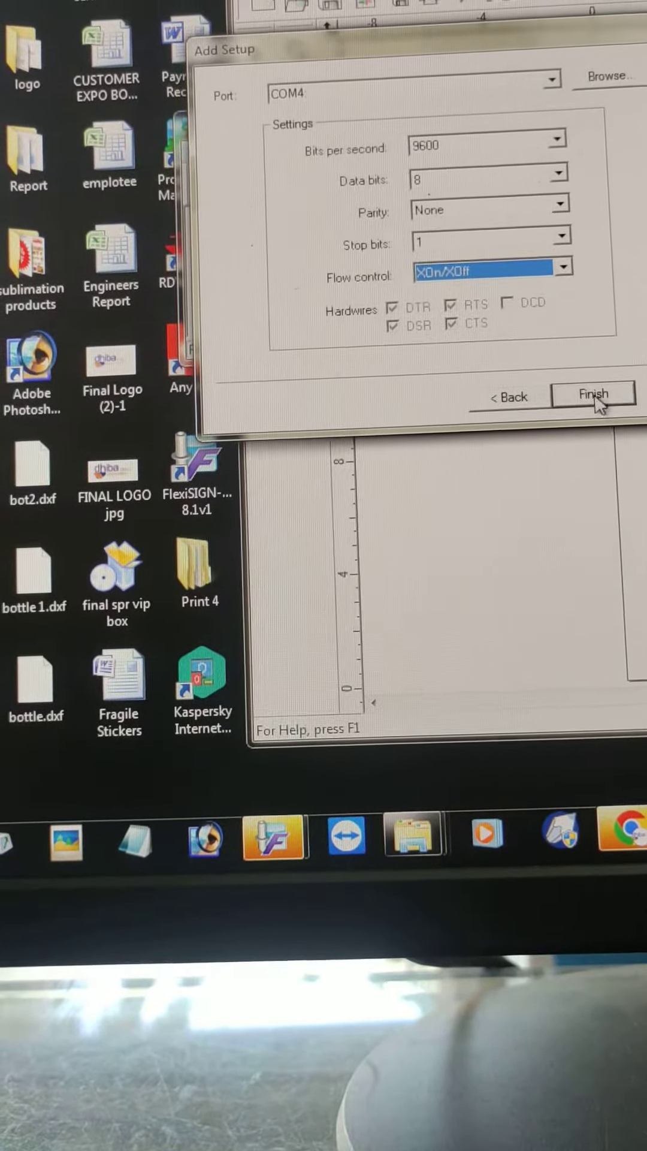
pyautogui.click(593, 396)
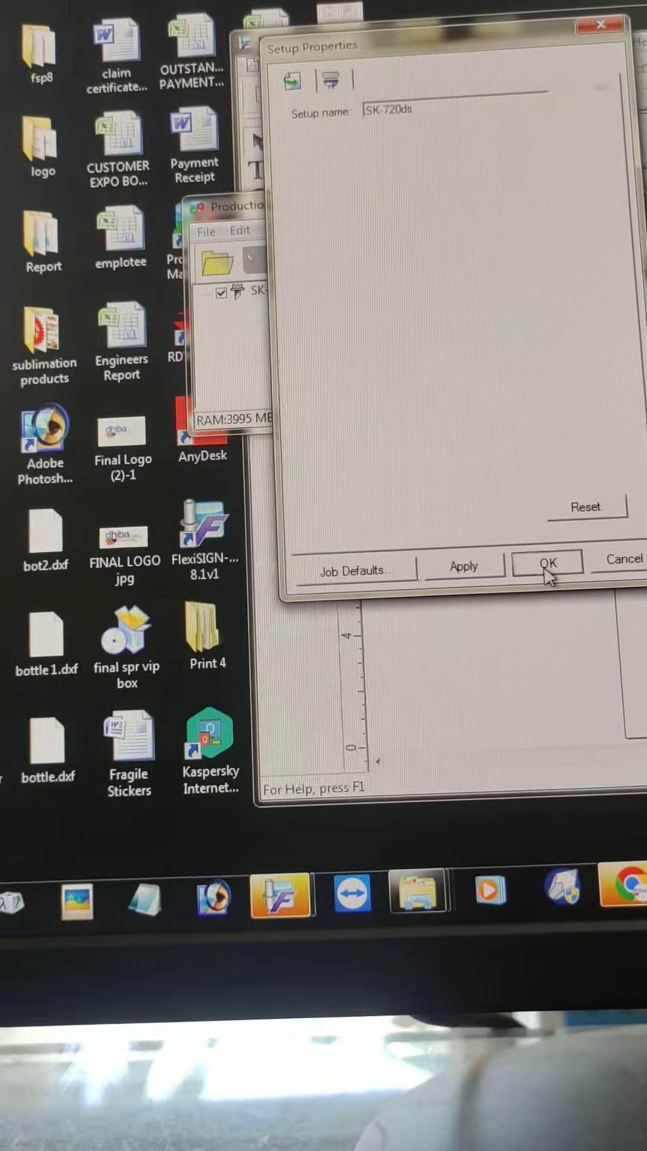
# - Accept the SK-720ds setup properties and review the Cut/Plot Panel and General settings
pyautogui.click(546, 561)
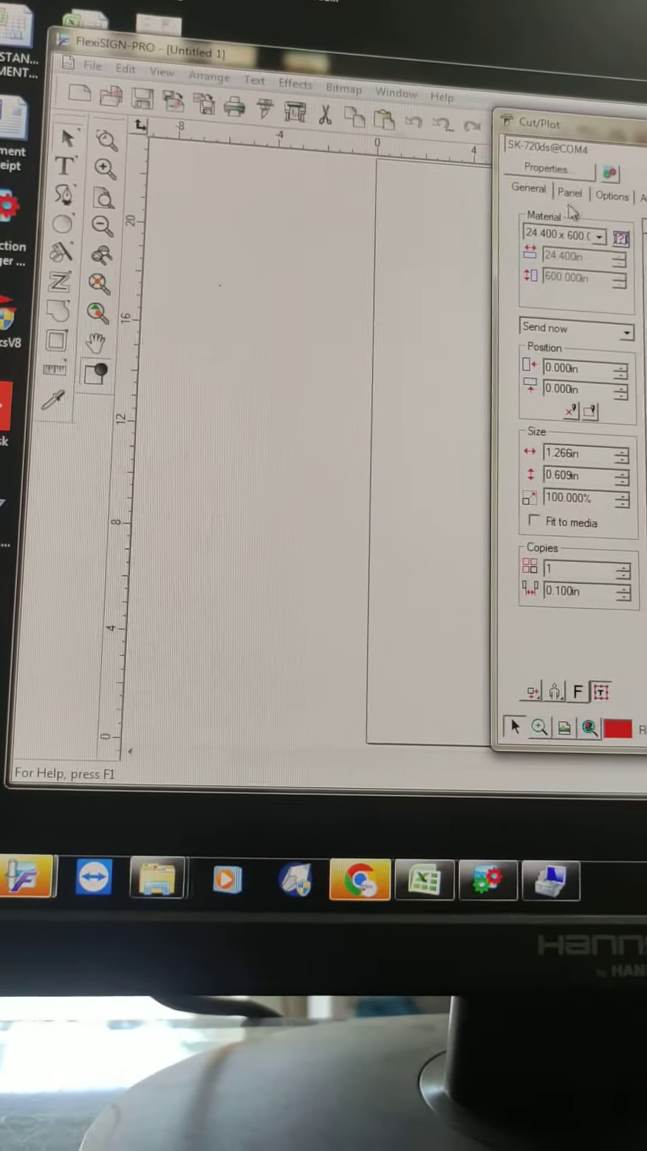
pyautogui.click(612, 196)
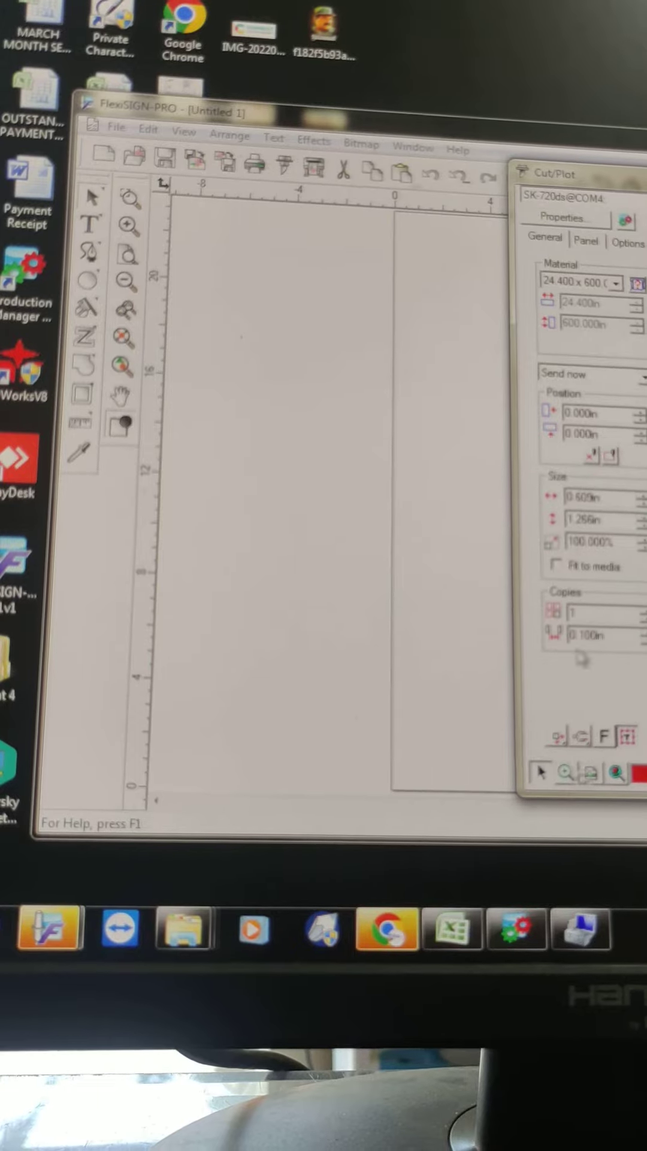
pyautogui.click(588, 243)
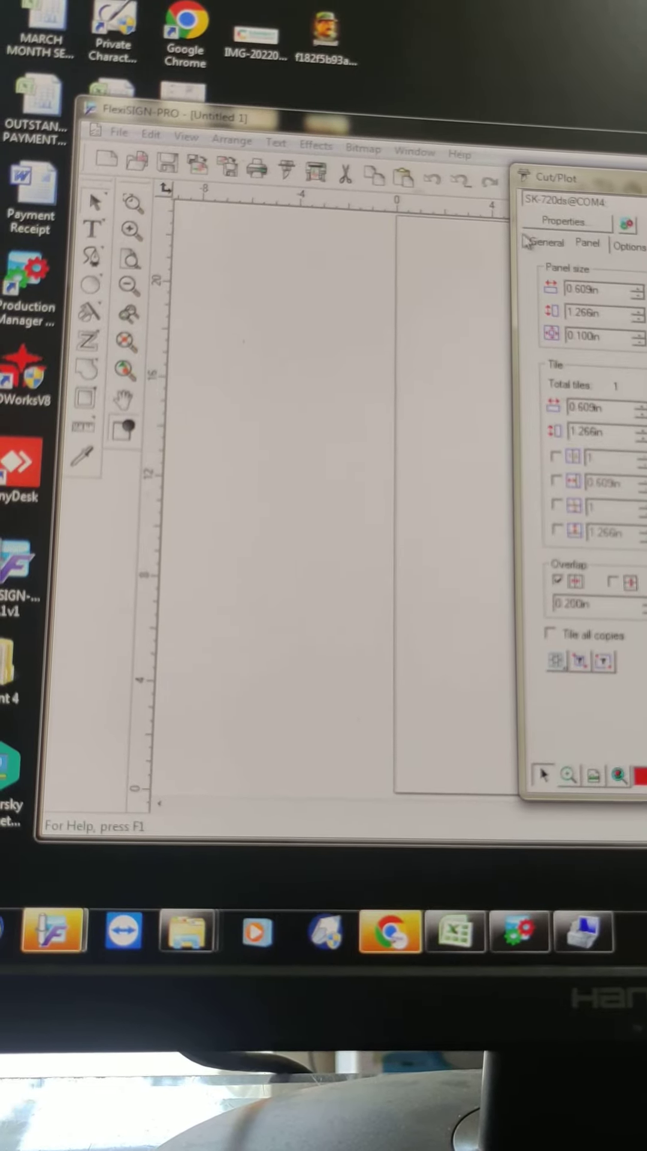
pyautogui.click(547, 245)
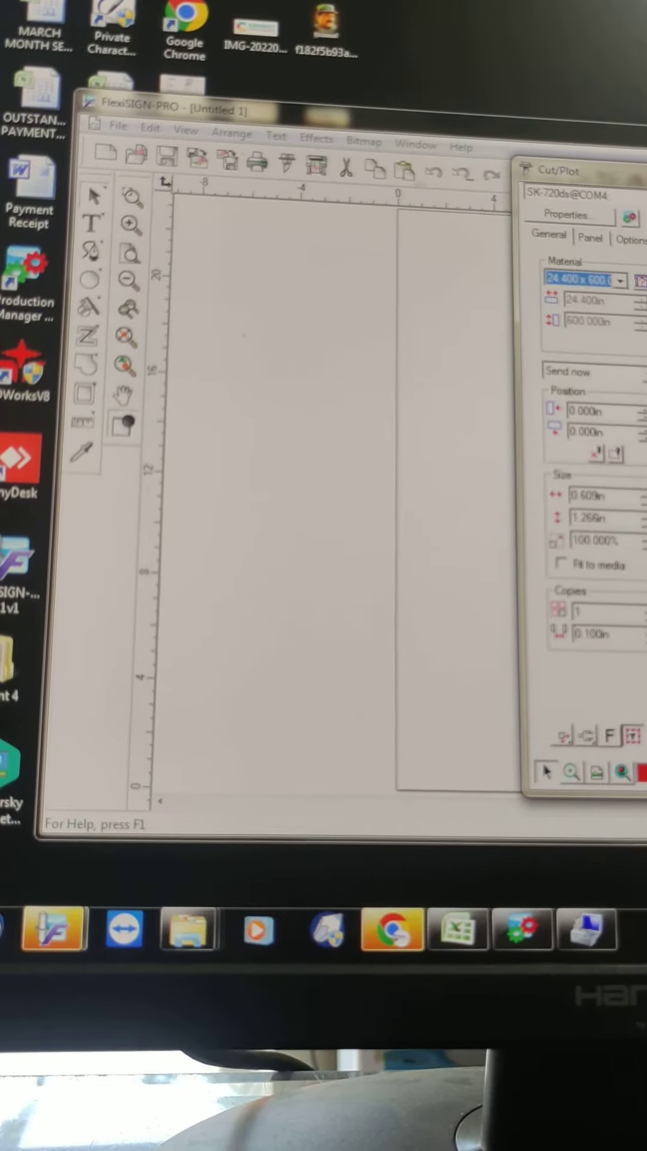